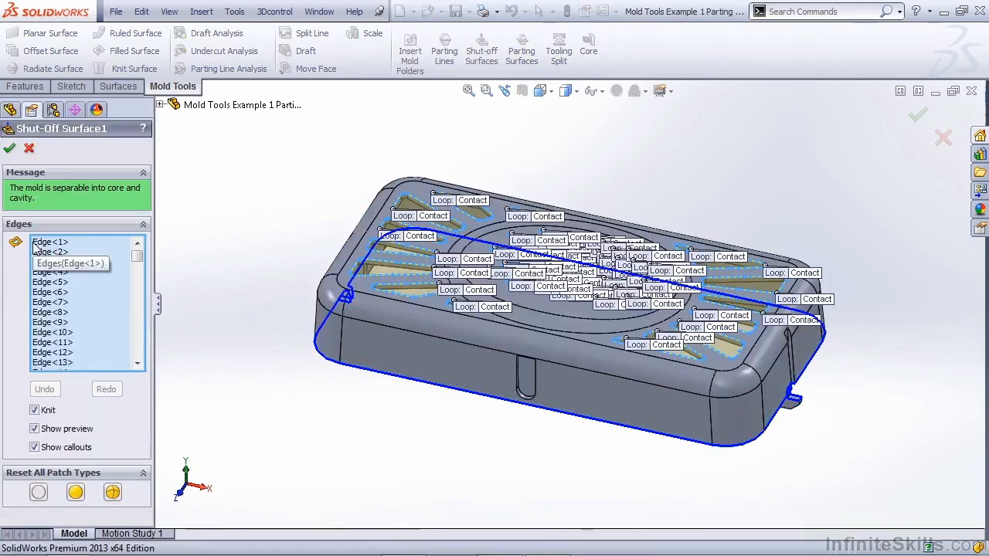
Turn off Show callouts so the Loop and Contact patch labels are hidden
{"action": "left_click", "coordinate": [49, 241]}
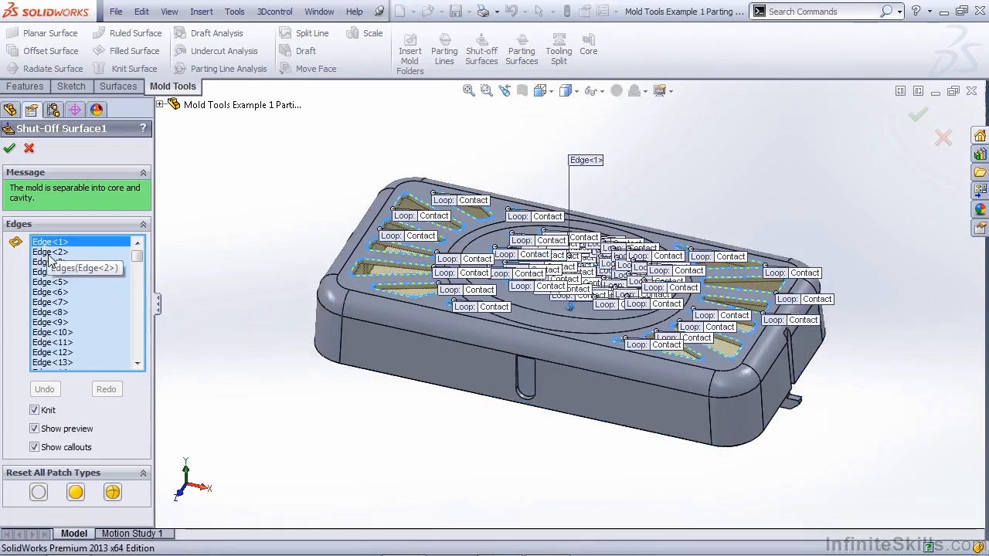
{"action": "left_click", "coordinate": [34, 448]}
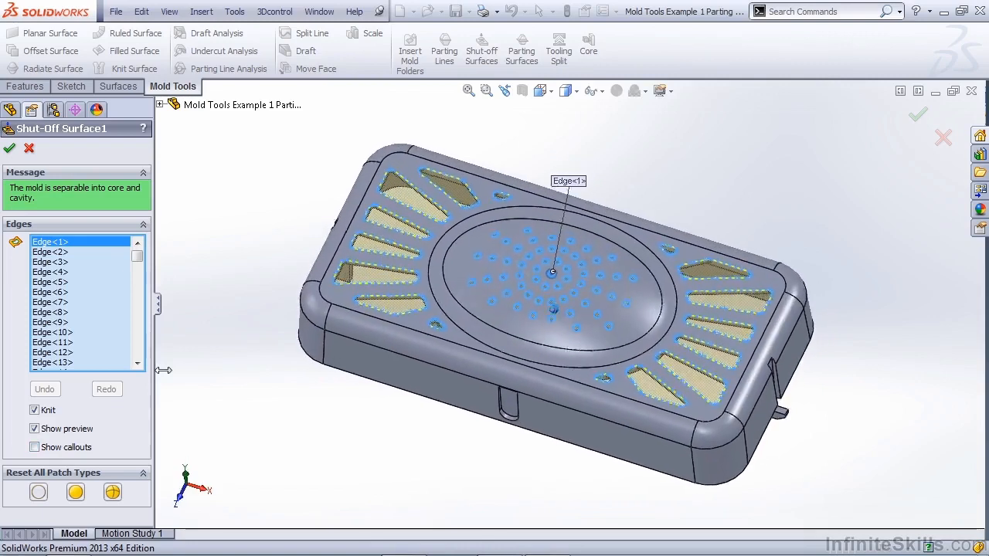
Reset all patch types to Contact, then choose Tangent for every hole patch
{"action": "left_click", "coordinate": [39, 493]}
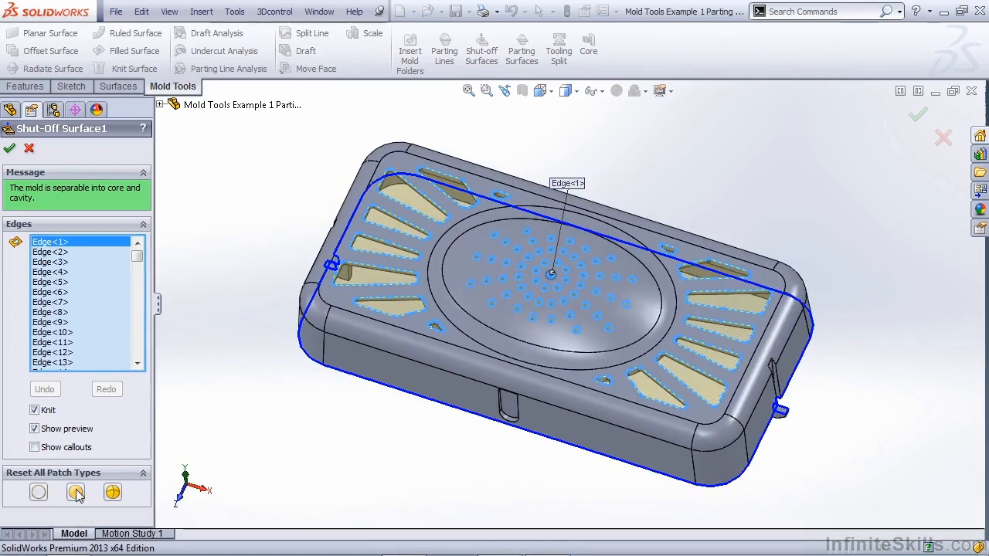
{"action": "mouse_move", "coordinate": [74, 492]}
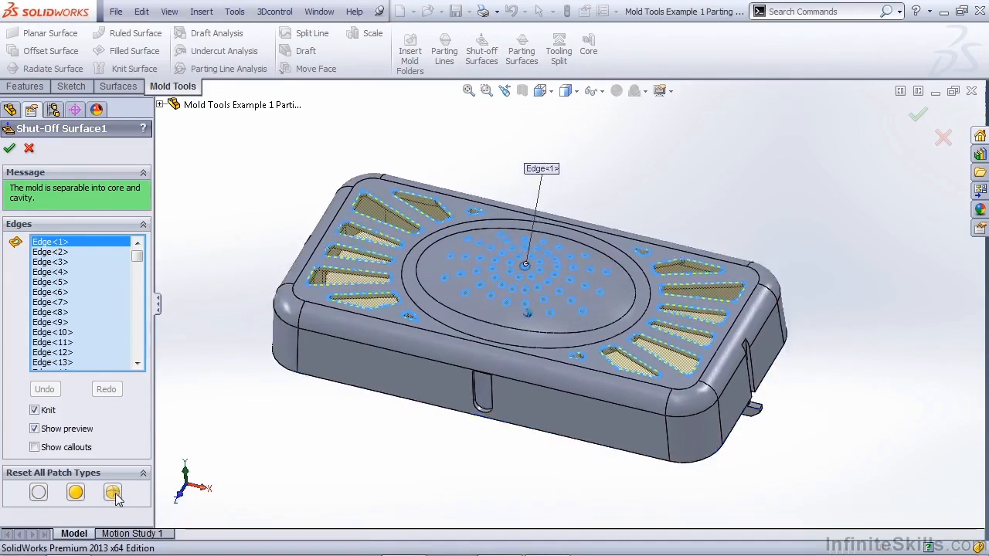
{"action": "left_click", "coordinate": [112, 492]}
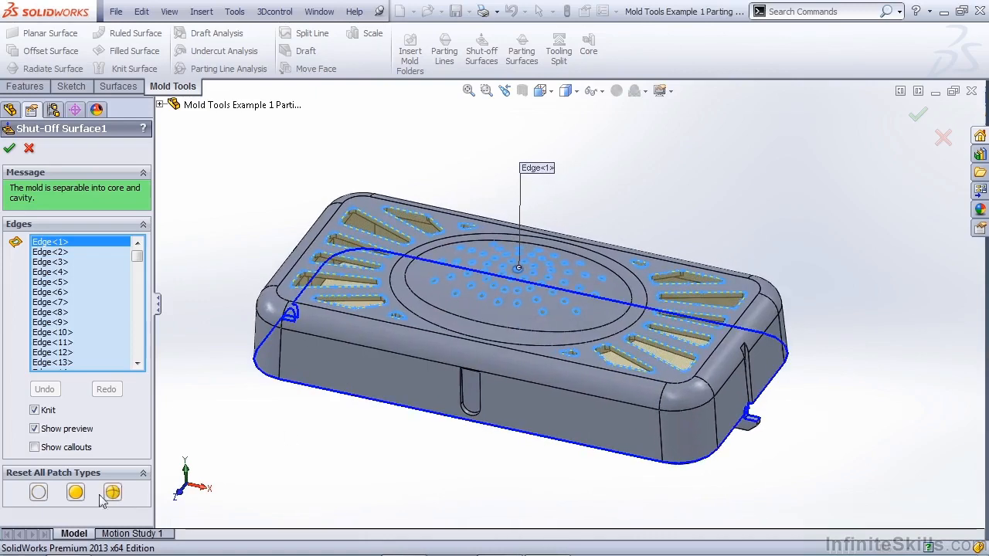
Confirm Tangent for all patches and inspect the spike-like previews at the central holes
{"action": "left_click", "coordinate": [111, 491]}
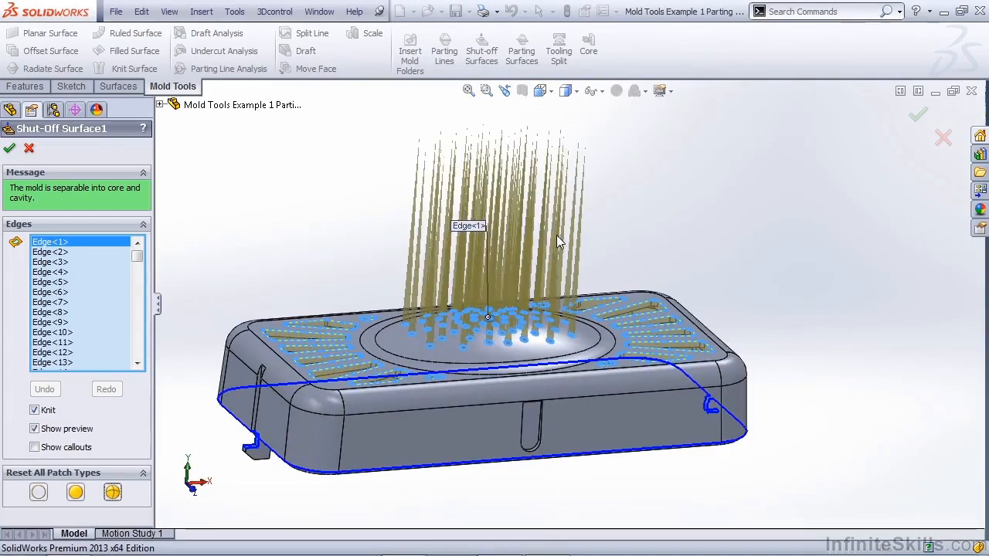
{"action": "mouse_move", "coordinate": [580, 349]}
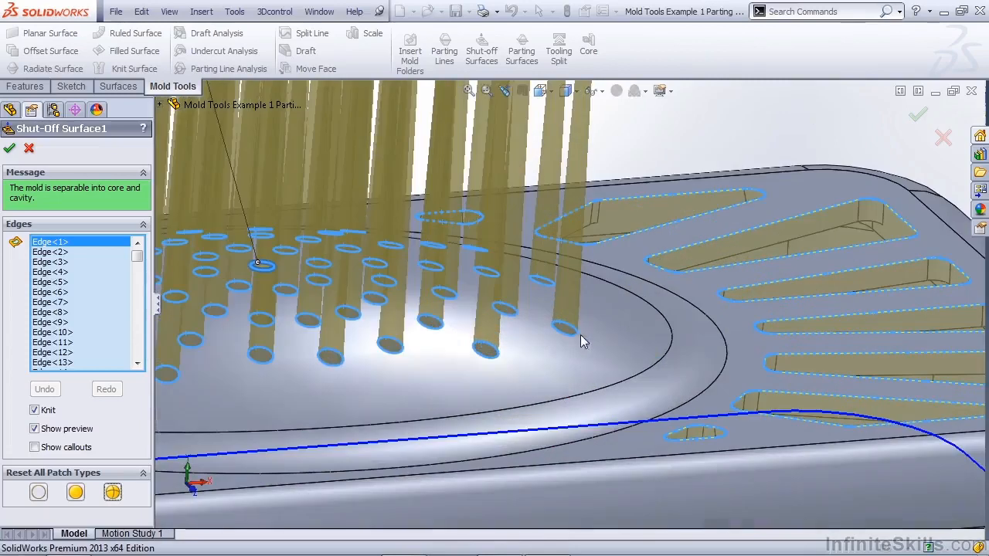
{"action": "mouse_move", "coordinate": [569, 349]}
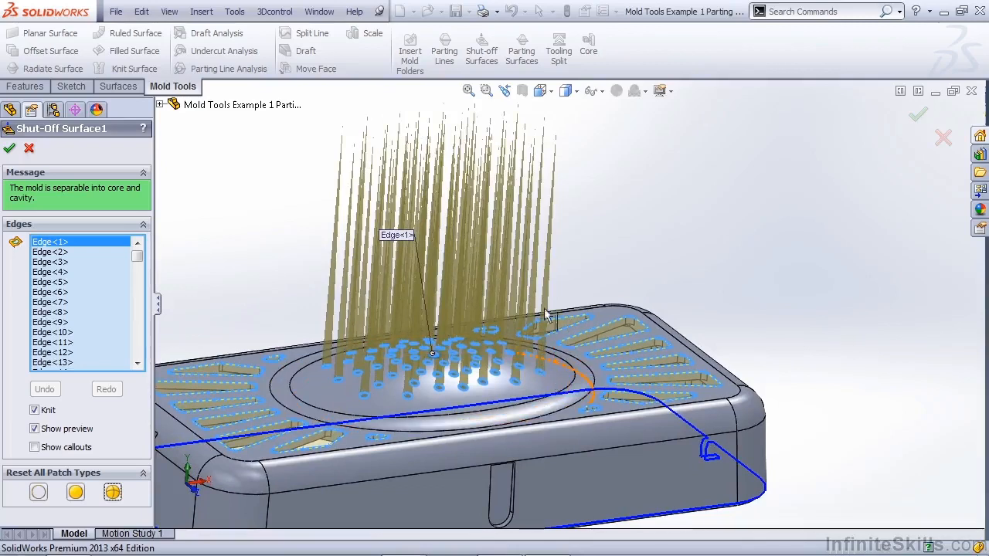
{"action": "mouse_move", "coordinate": [559, 148]}
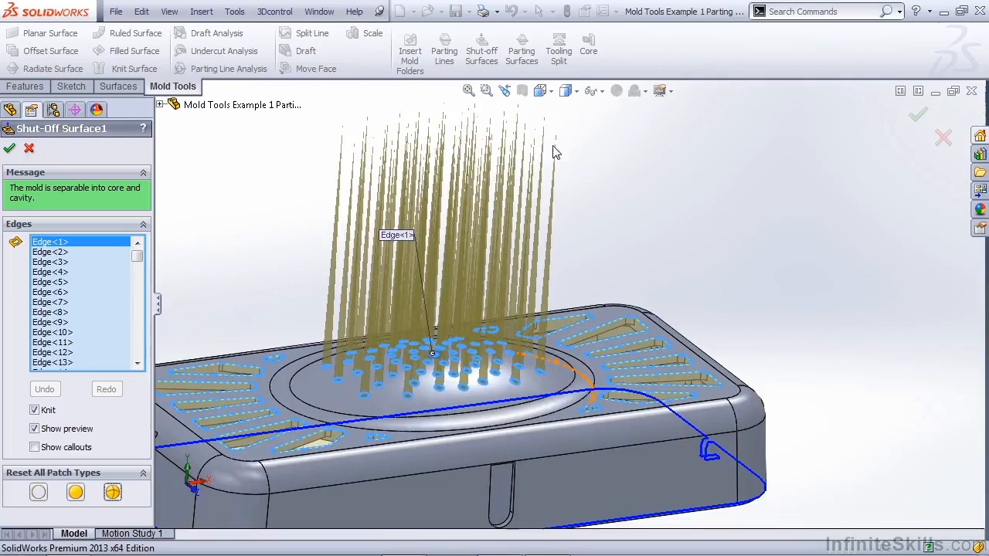
{"action": "mouse_move", "coordinate": [346, 235]}
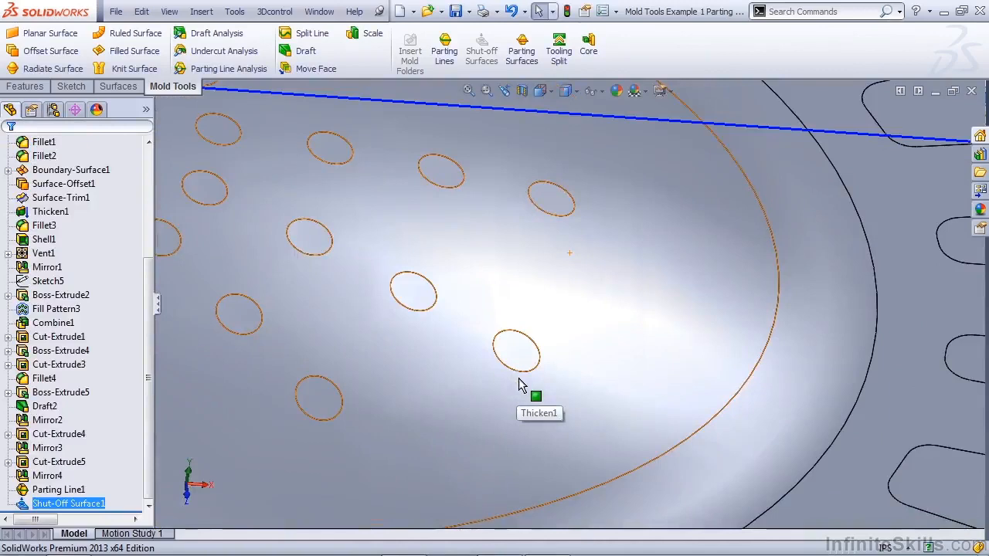
{"action": "mouse_move", "coordinate": [479, 332]}
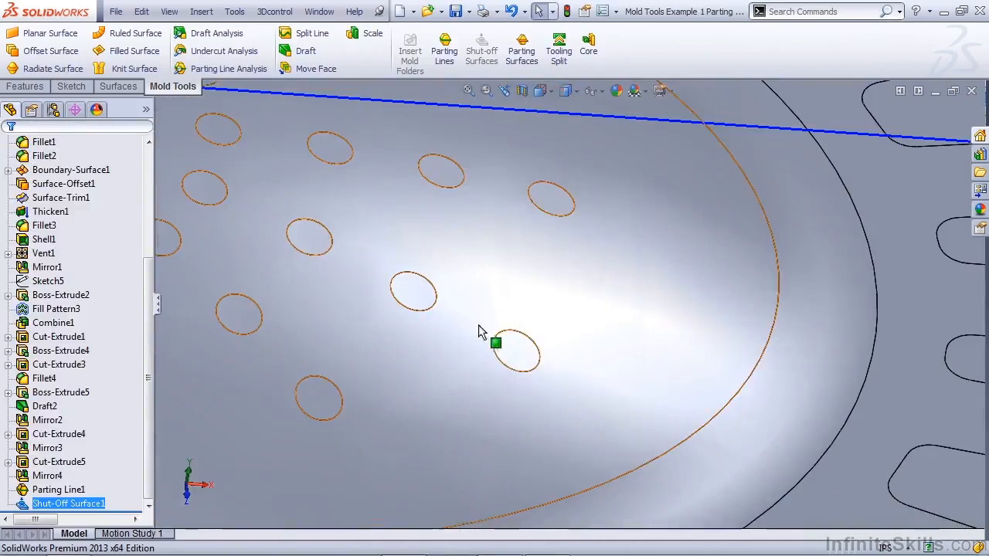